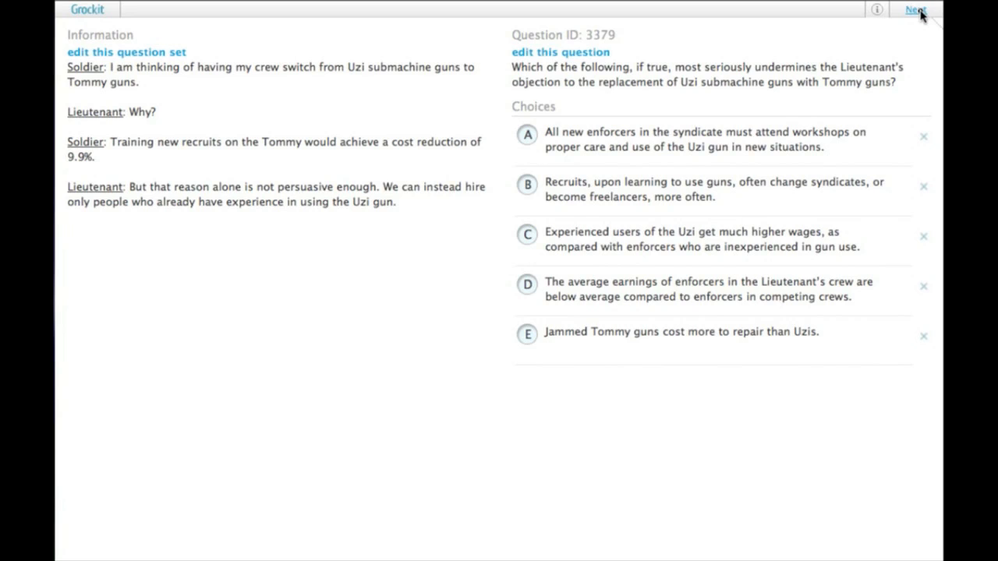
{"action": "mouse_move", "coordinate": [113, 165]}
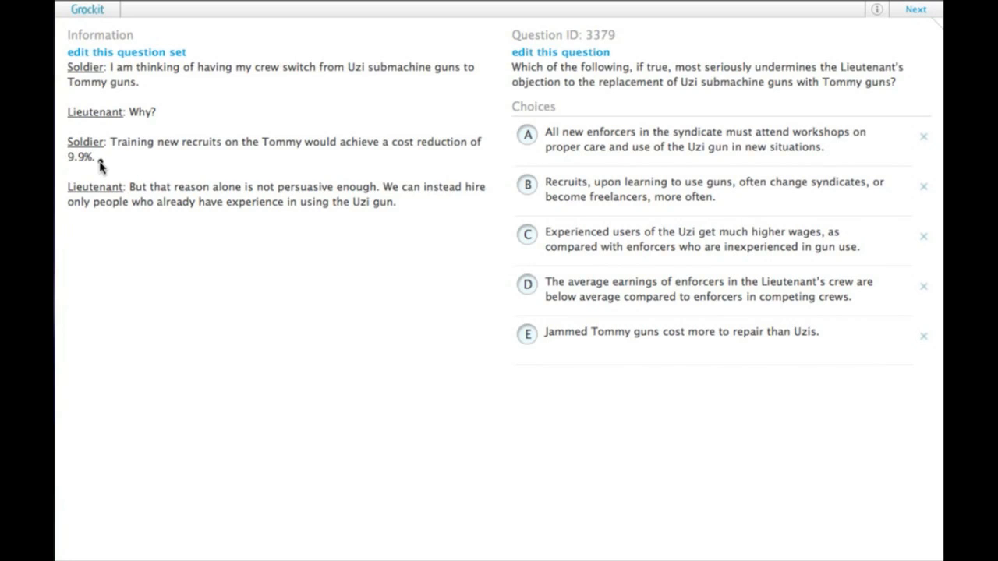
{"action": "mouse_move", "coordinate": [117, 165]}
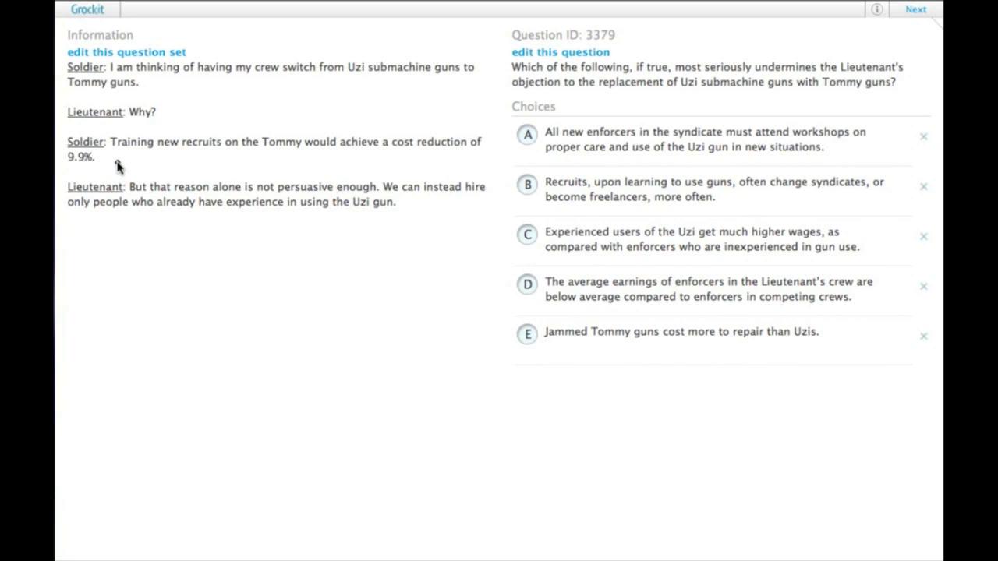
{"action": "mouse_move", "coordinate": [112, 171]}
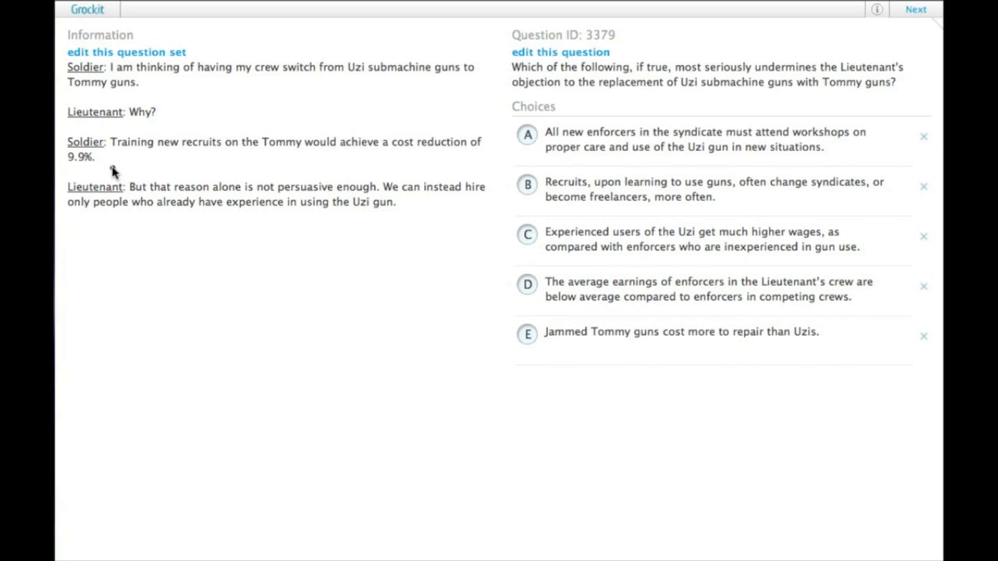
{"action": "mouse_move", "coordinate": [103, 206]}
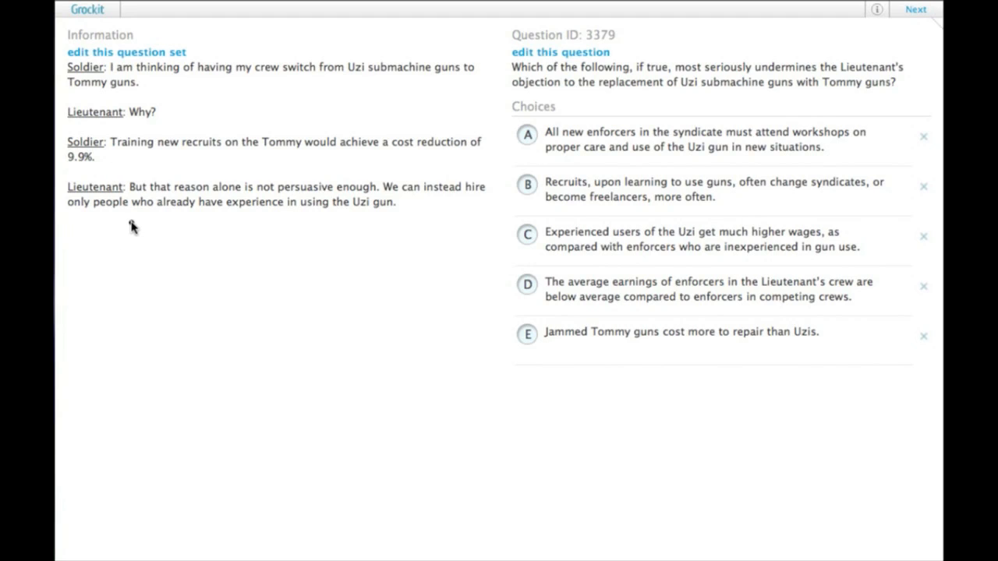
{"action": "mouse_move", "coordinate": [128, 219]}
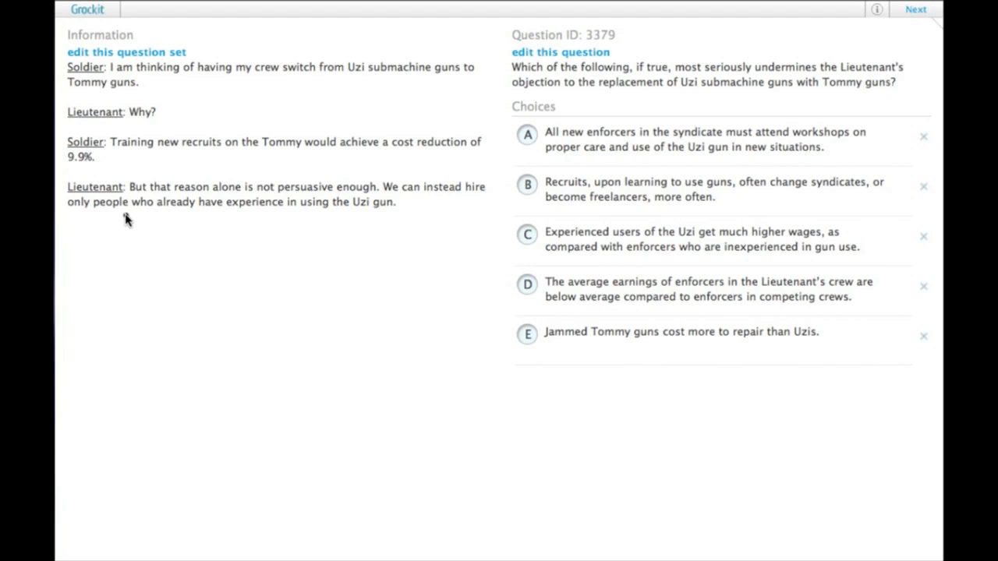
{"action": "mouse_move", "coordinate": [133, 217]}
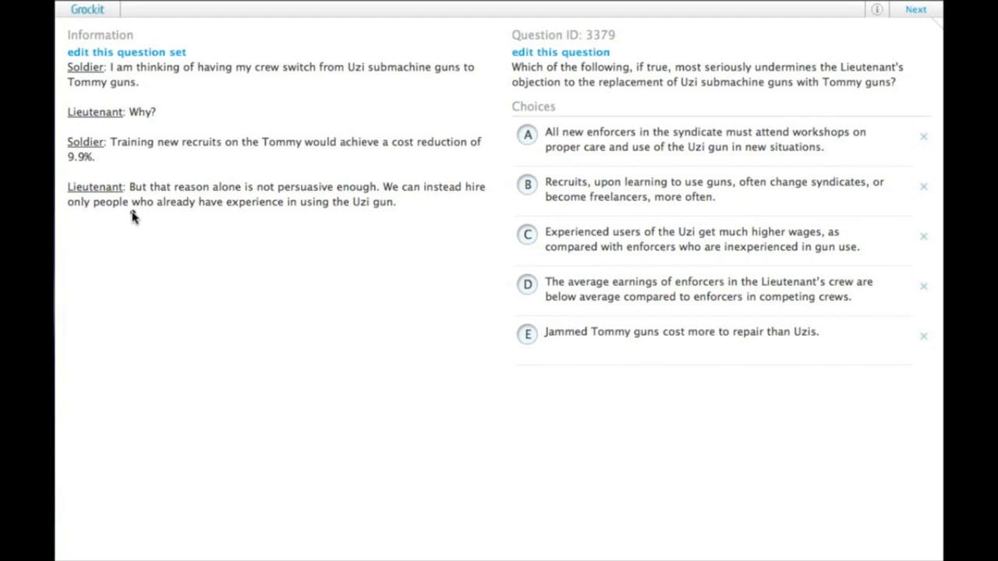
{"action": "mouse_move", "coordinate": [429, 113]}
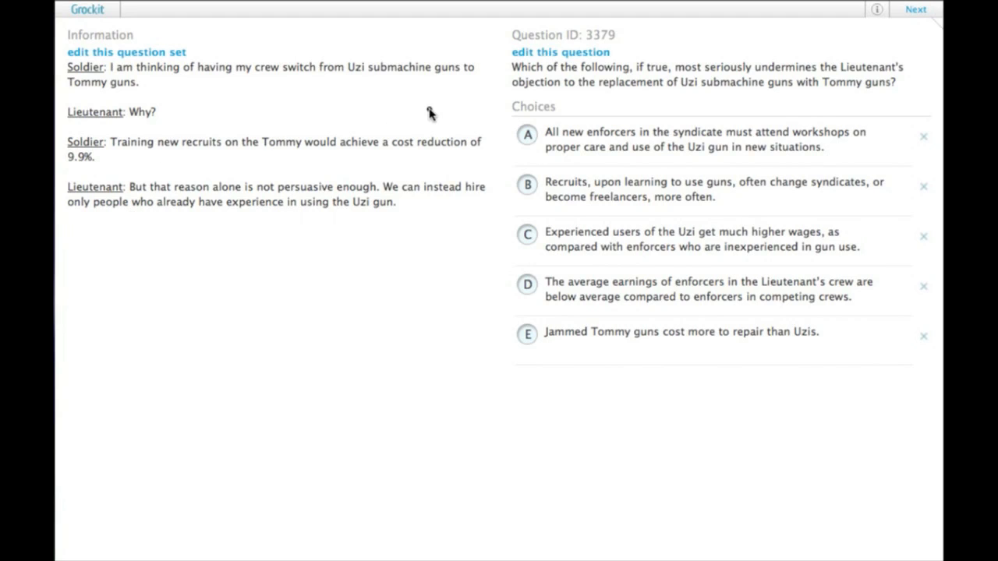
{"action": "mouse_move", "coordinate": [358, 87]}
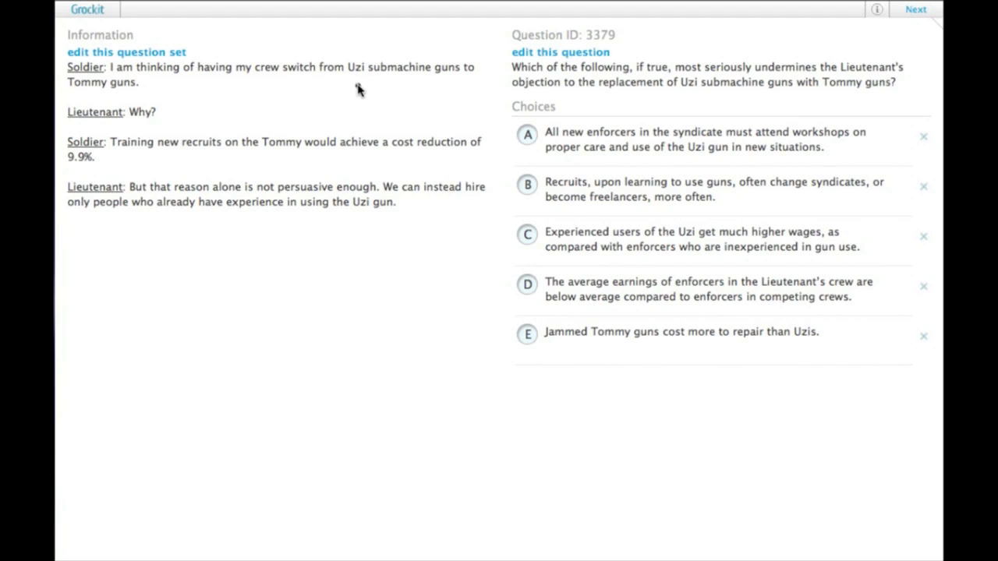
{"action": "mouse_move", "coordinate": [349, 98]}
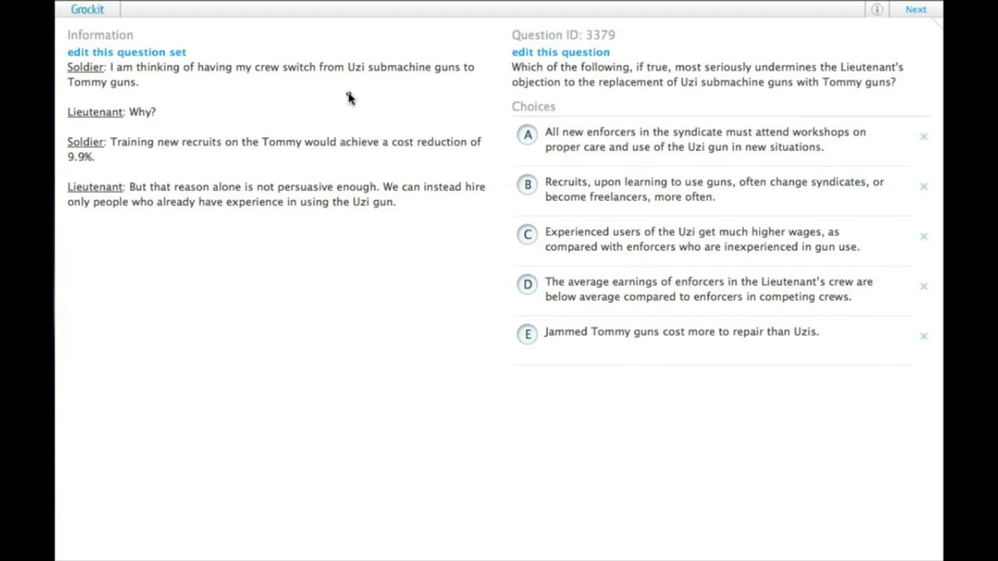
{"action": "mouse_move", "coordinate": [362, 106]}
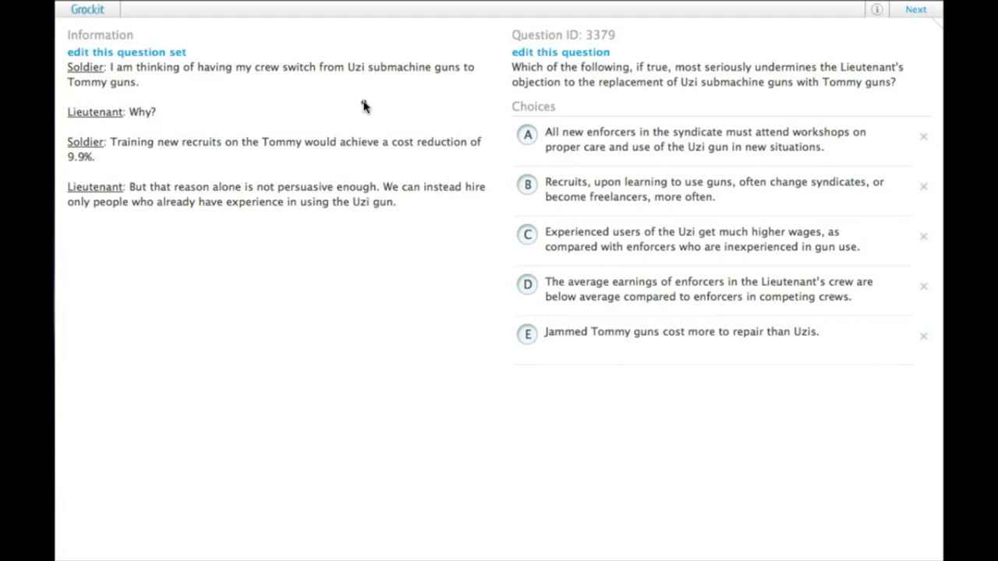
{"action": "mouse_move", "coordinate": [848, 110]}
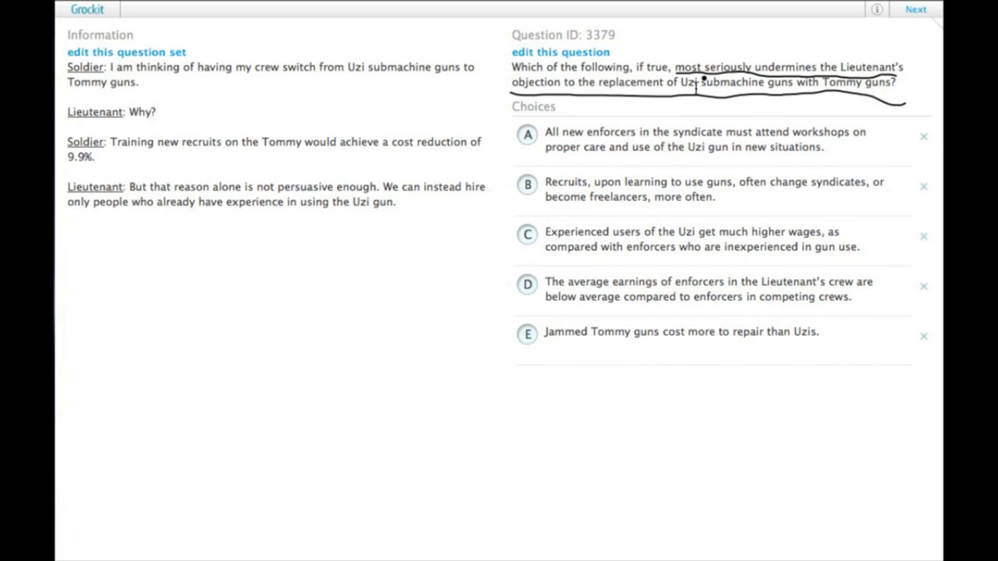
{"action": "mouse_move", "coordinate": [575, 109]}
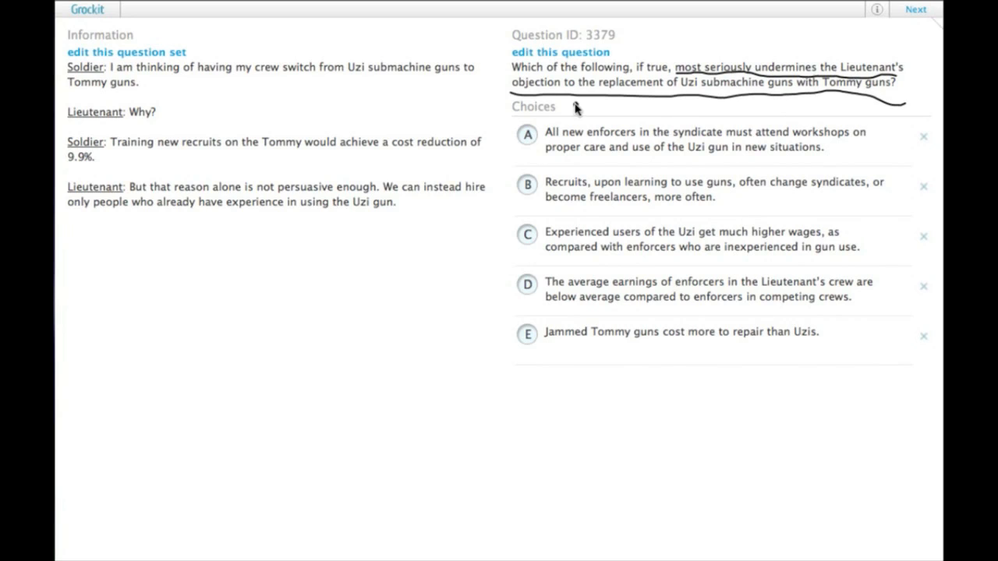
{"action": "mouse_move", "coordinate": [658, 102]}
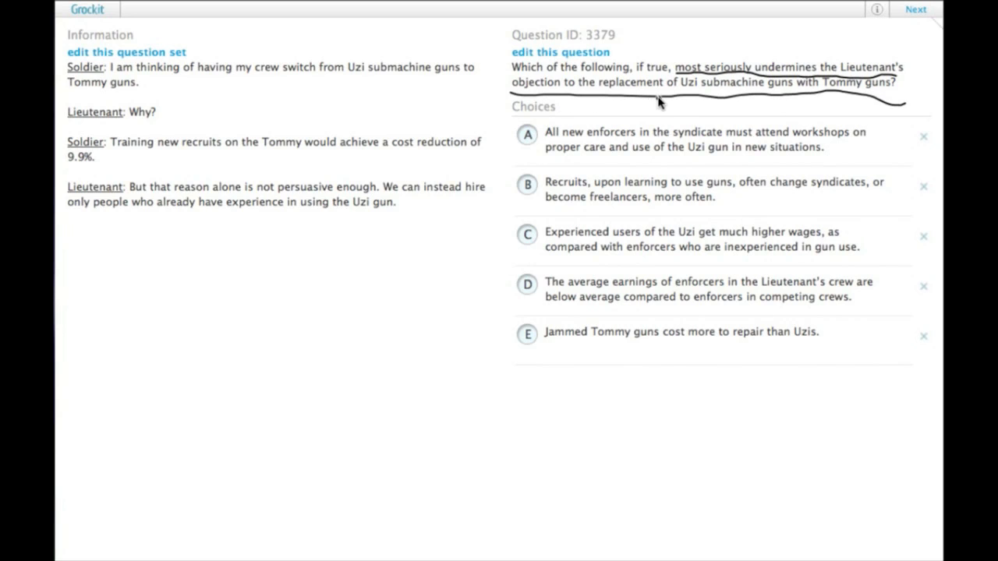
{"action": "mouse_move", "coordinate": [250, 222]}
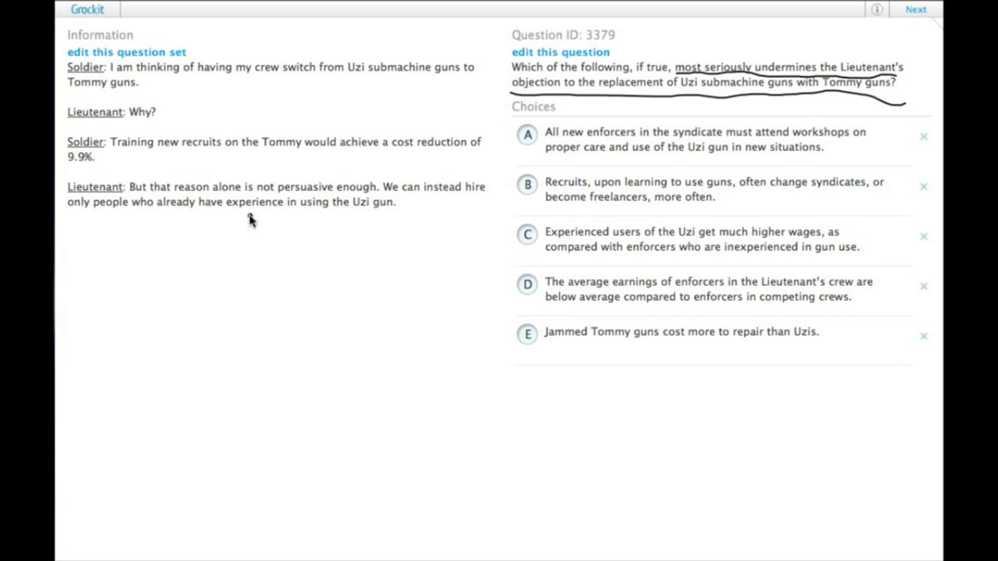
{"action": "mouse_move", "coordinate": [220, 225]}
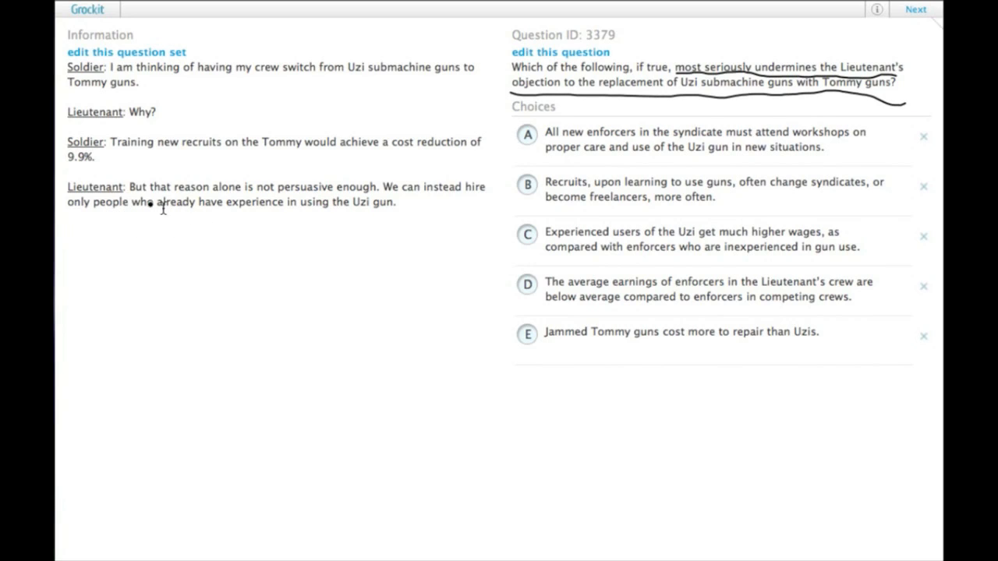
{"action": "mouse_move", "coordinate": [175, 215]}
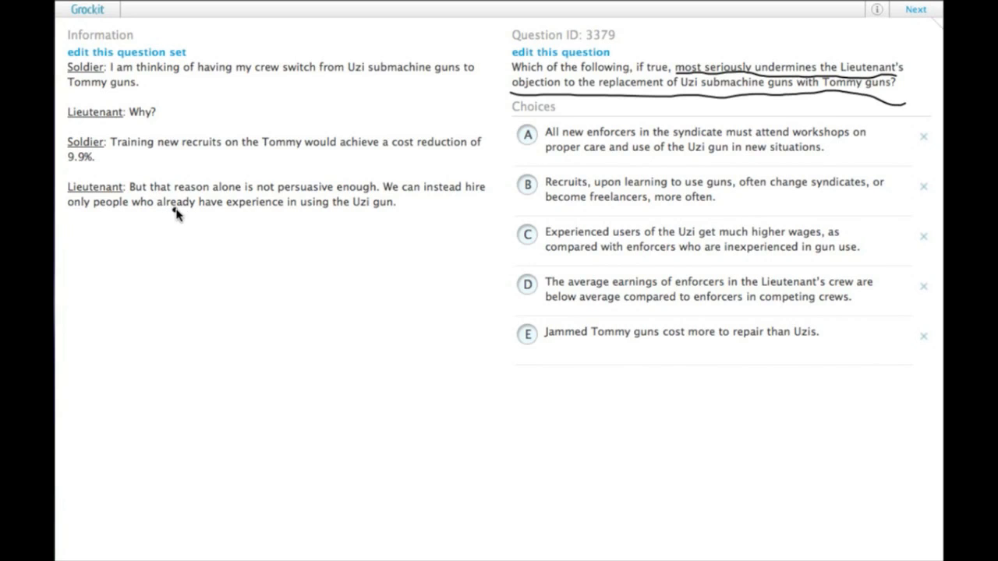
{"action": "mouse_move", "coordinate": [253, 173]}
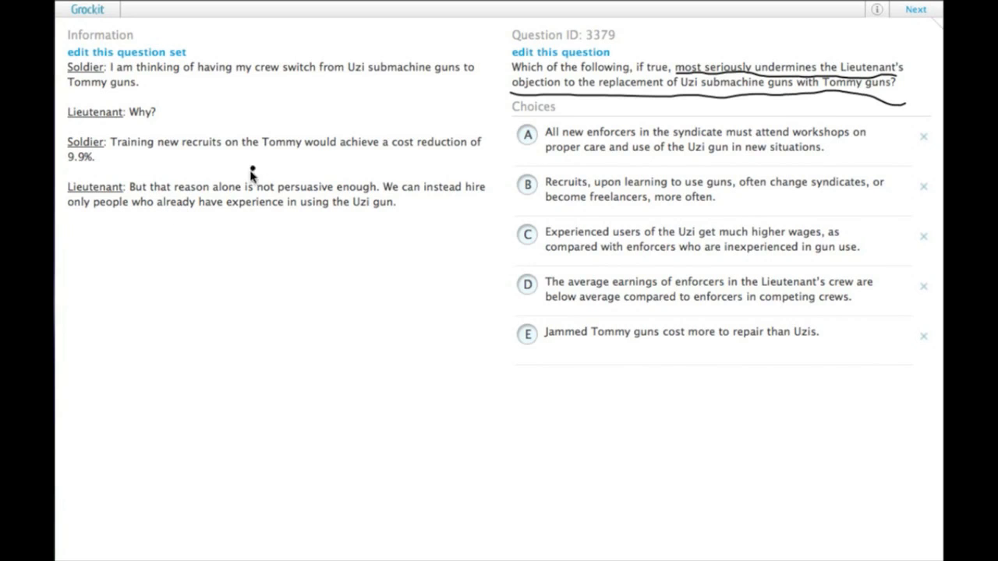
{"action": "mouse_move", "coordinate": [181, 215]}
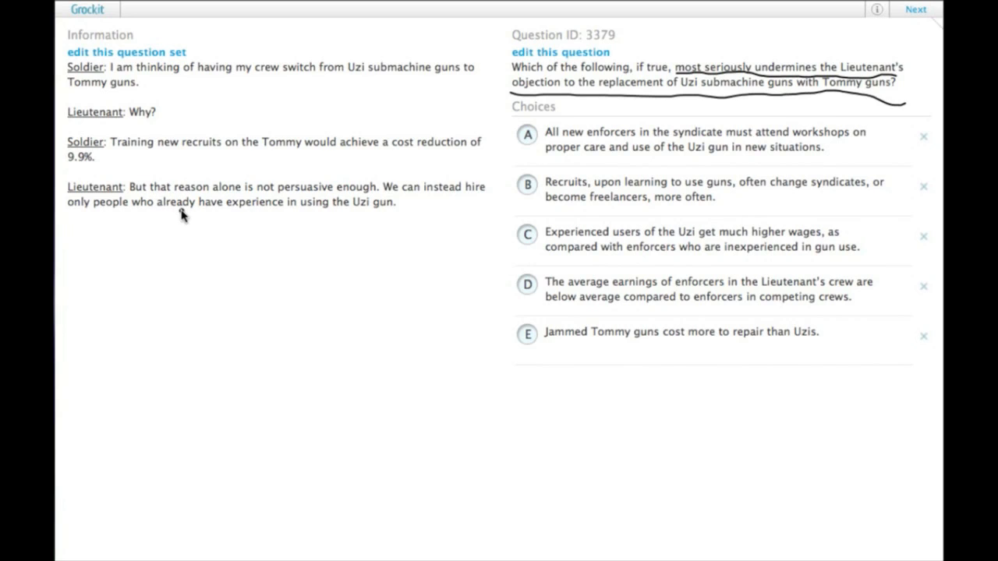
{"action": "mouse_move", "coordinate": [365, 225]}
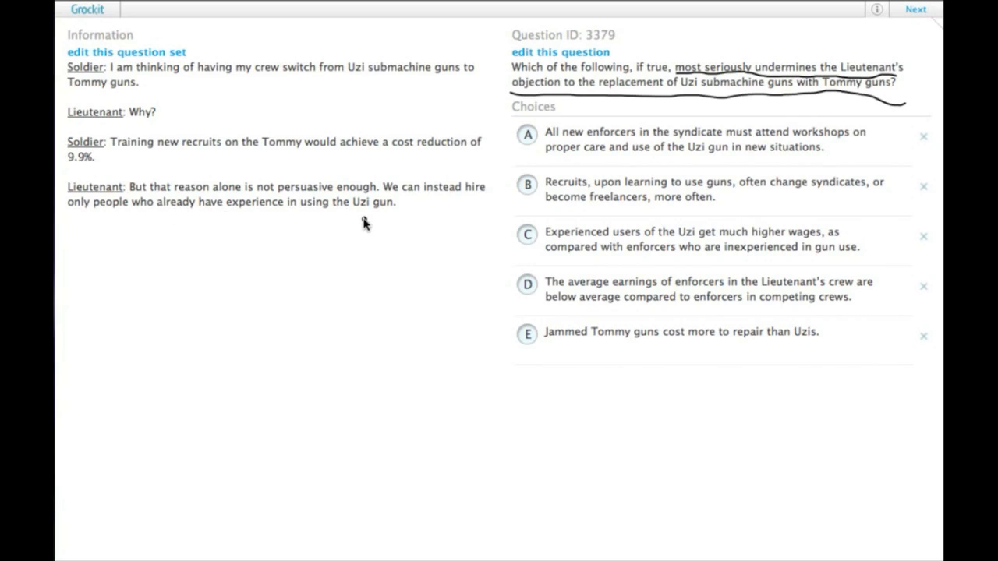
{"action": "mouse_move", "coordinate": [359, 221]}
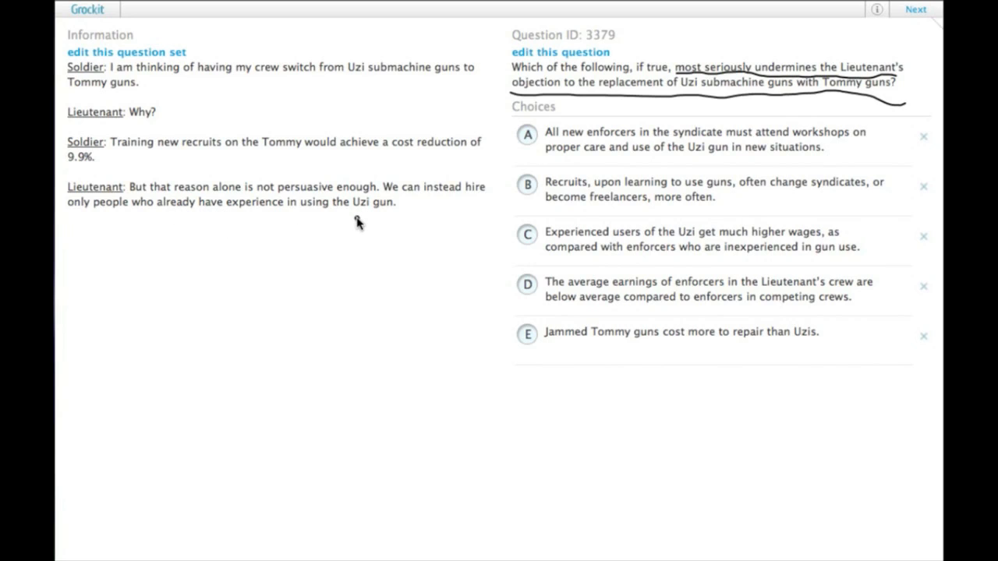
{"action": "mouse_move", "coordinate": [274, 190]}
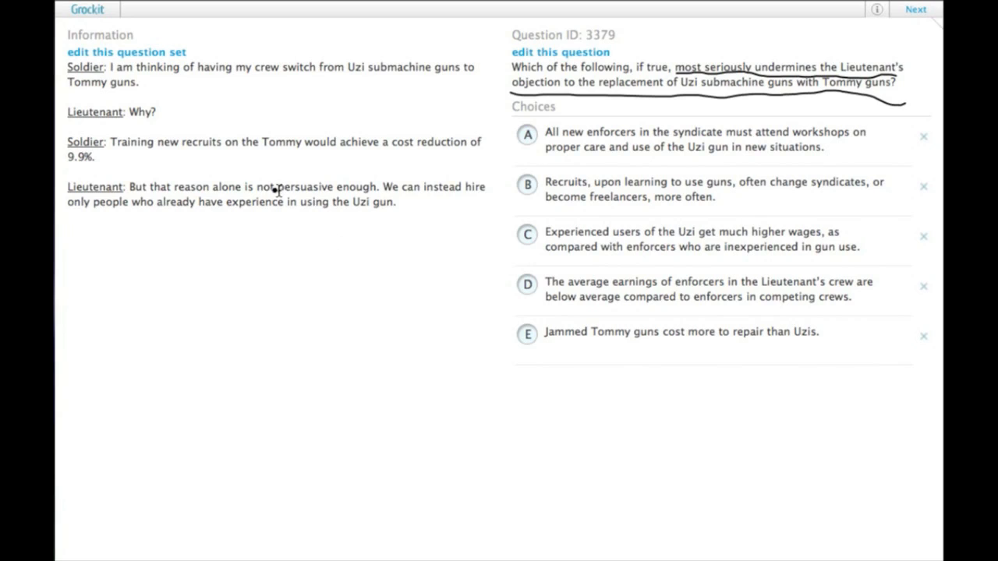
{"action": "mouse_move", "coordinate": [153, 150]}
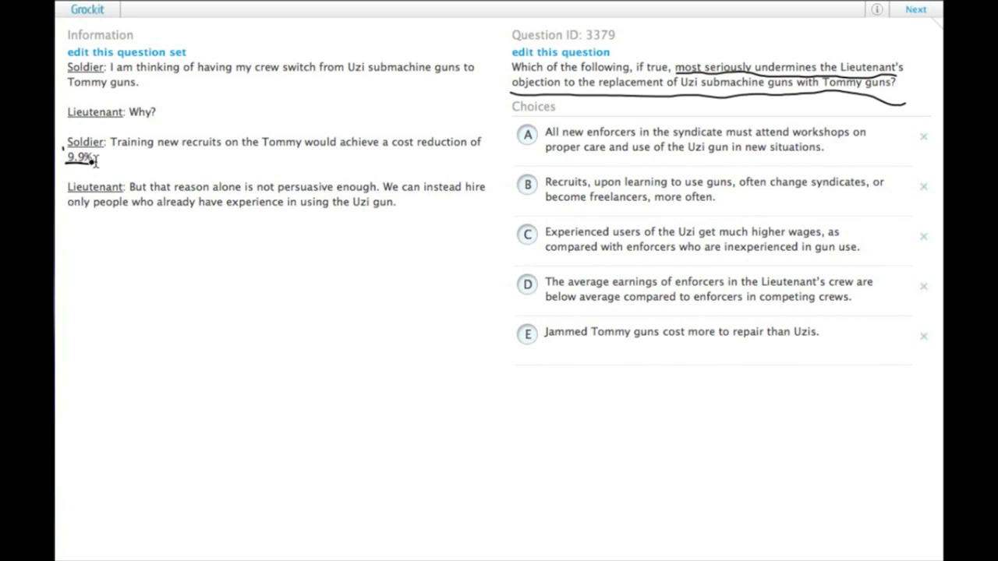
- Underline the "Training new recruits" cost reason in the passage with the pen
{"action": "left_click_drag", "start_coordinate": [97, 154], "coordinate": [212, 155]}
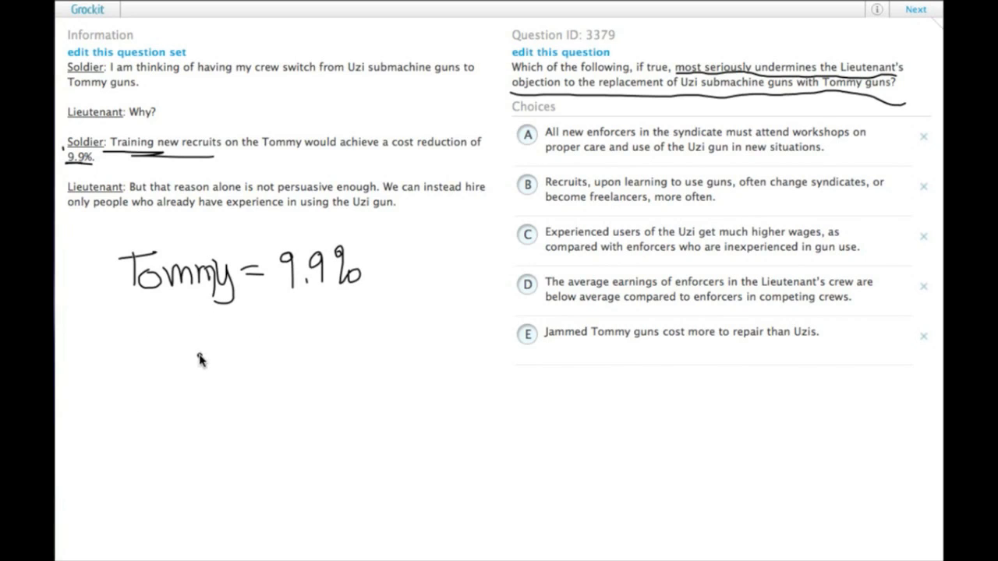
{"action": "mouse_move", "coordinate": [226, 227]}
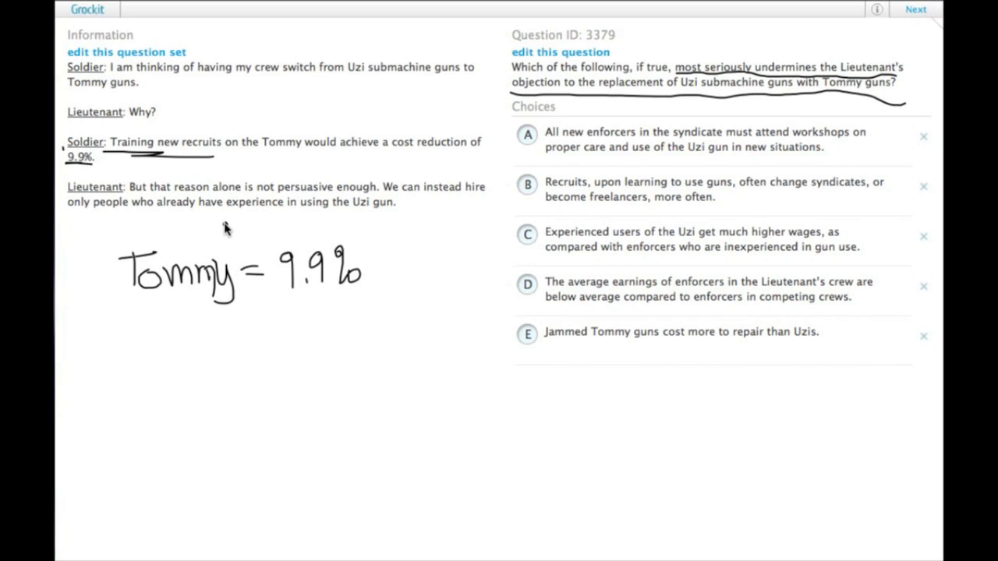
{"action": "mouse_move", "coordinate": [324, 222]}
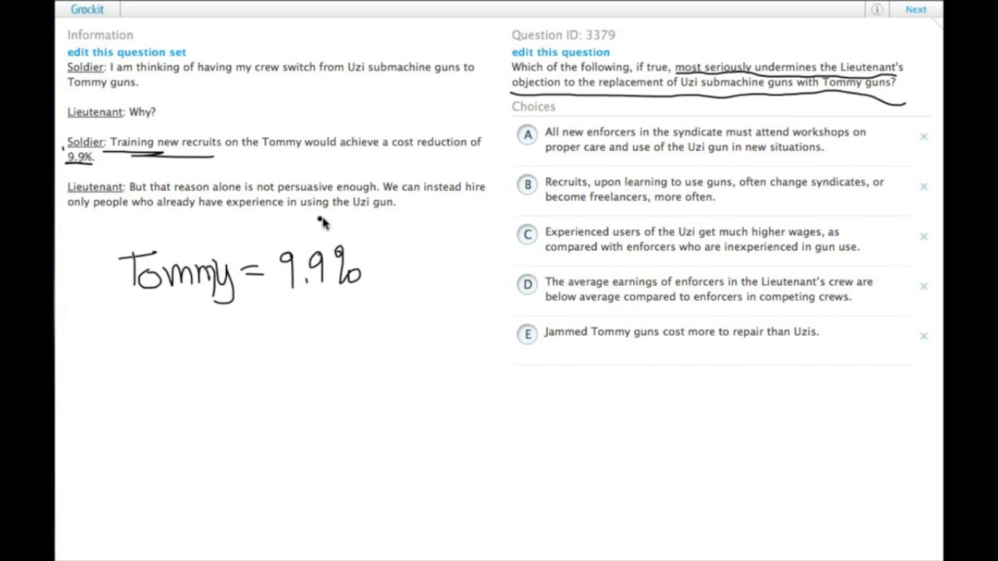
{"action": "mouse_move", "coordinate": [552, 107]}
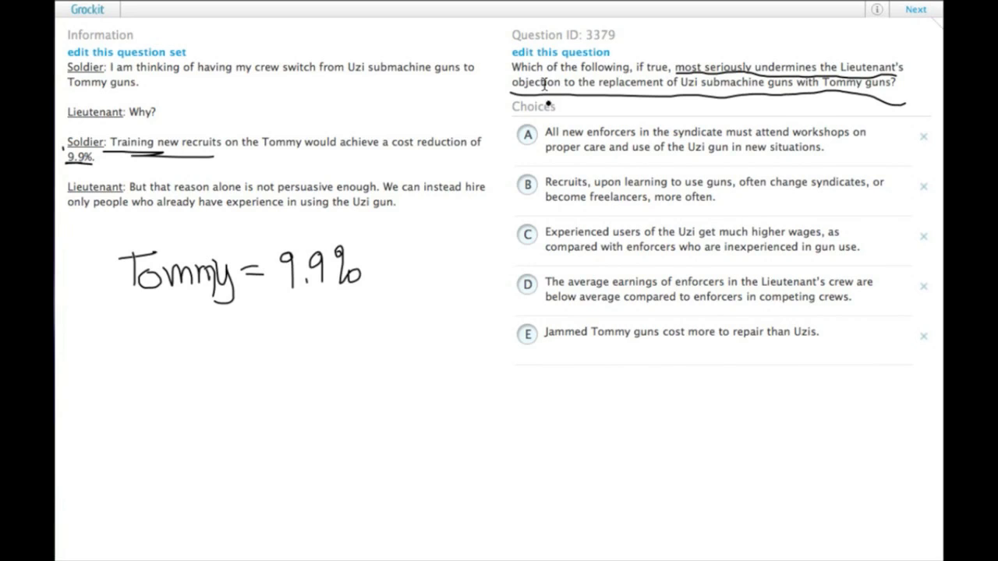
{"action": "mouse_move", "coordinate": [533, 97]}
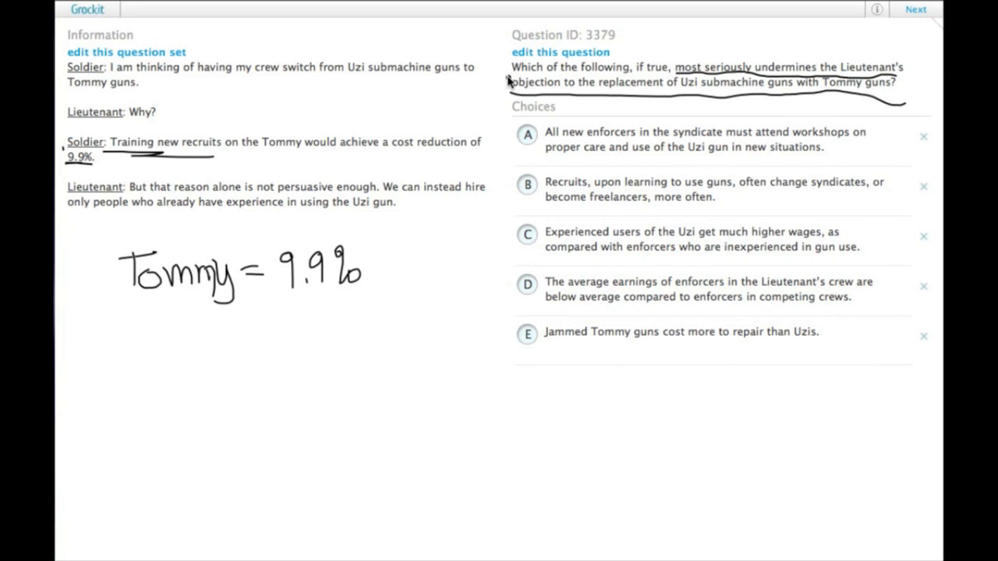
{"action": "mouse_move", "coordinate": [502, 145]}
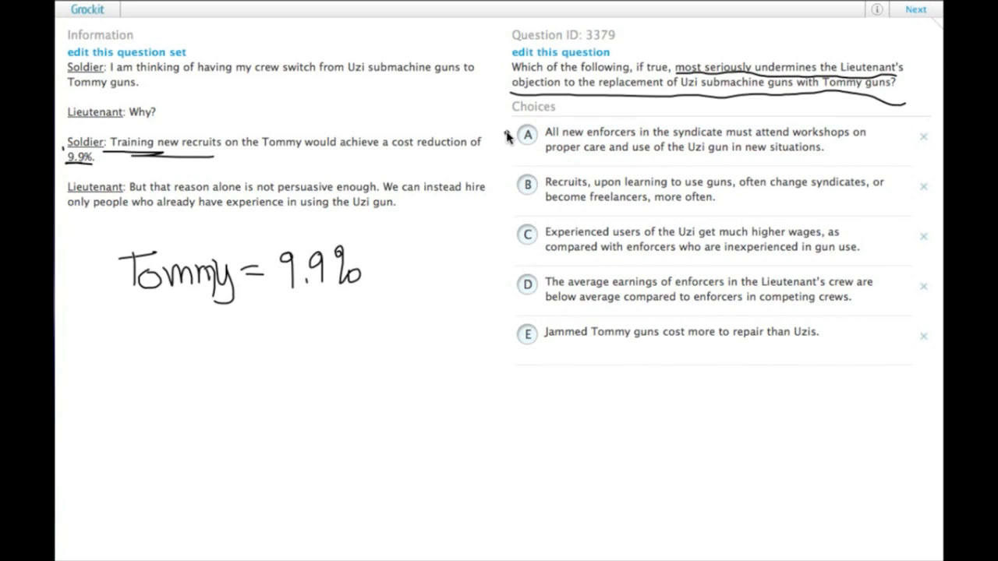
{"action": "mouse_move", "coordinate": [505, 137]}
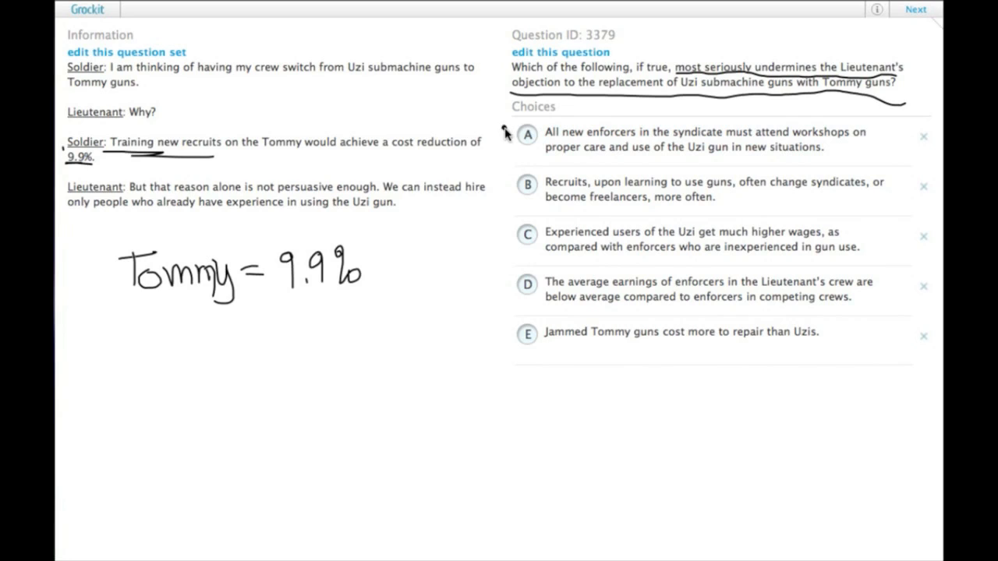
{"action": "mouse_move", "coordinate": [505, 124]}
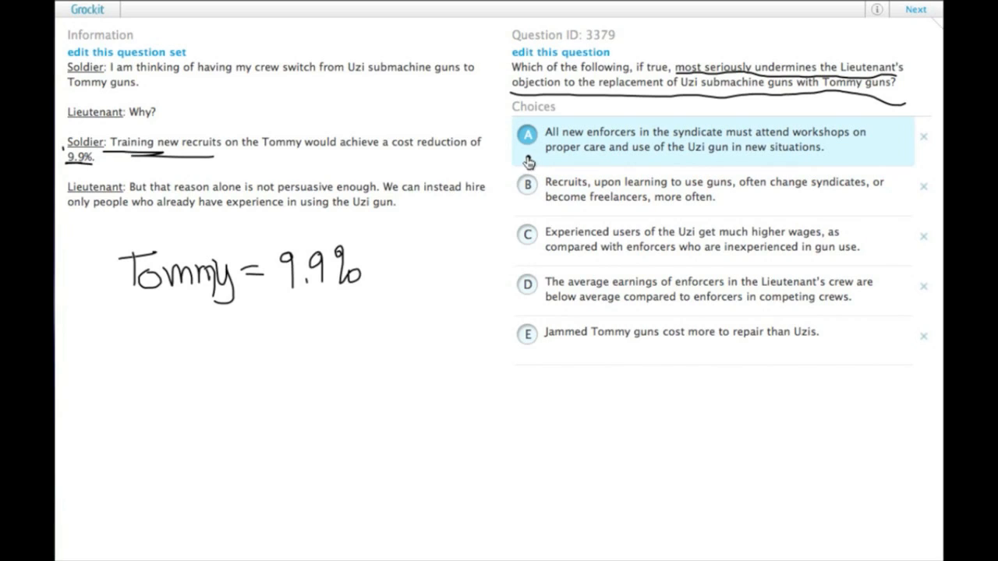
{"action": "mouse_move", "coordinate": [789, 161]}
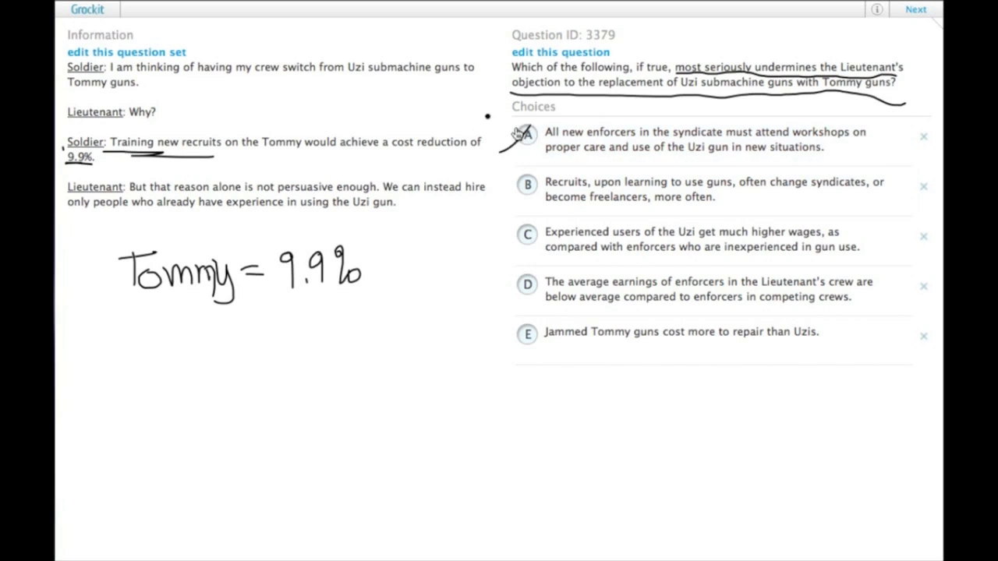
- Mark answer choice A as crossed out with a handwritten X
{"action": "left_click", "coordinate": [527, 139]}
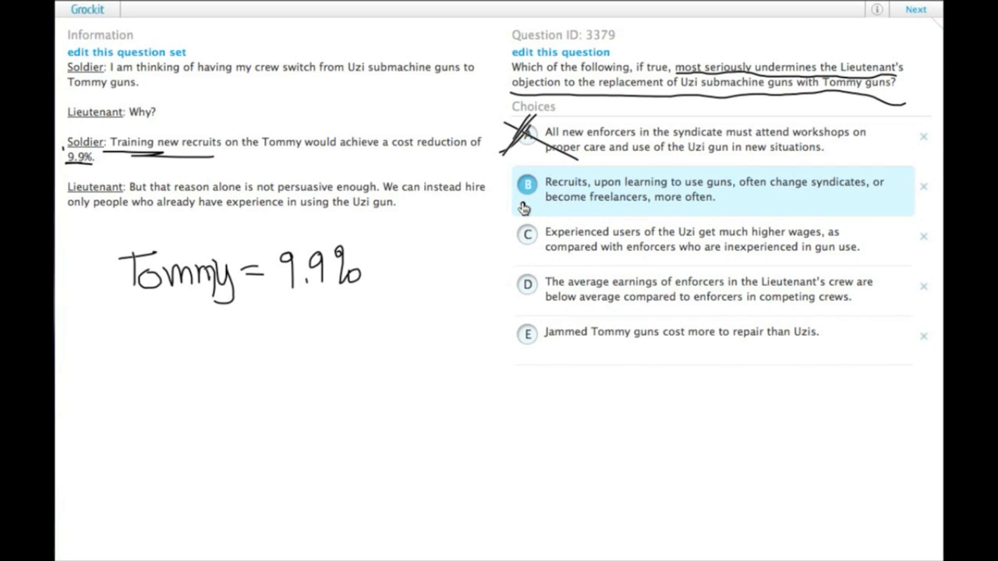
{"action": "mouse_move", "coordinate": [519, 201]}
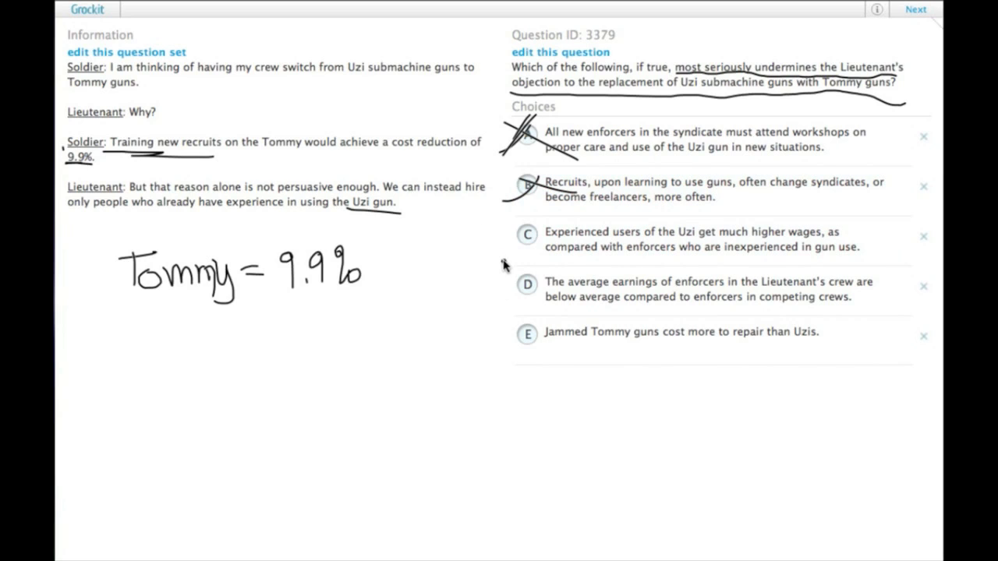
{"action": "mouse_move", "coordinate": [499, 252]}
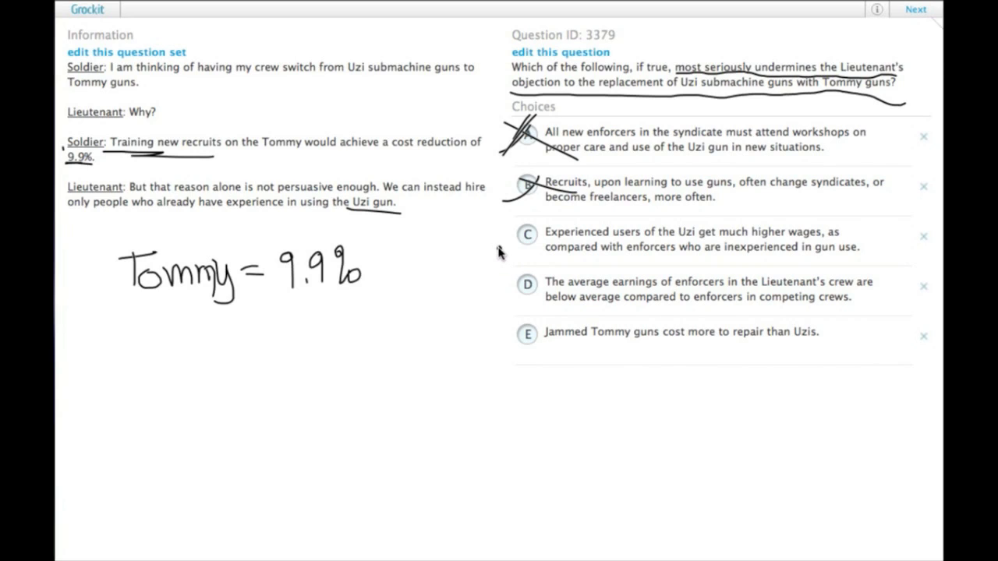
{"action": "mouse_move", "coordinate": [511, 246]}
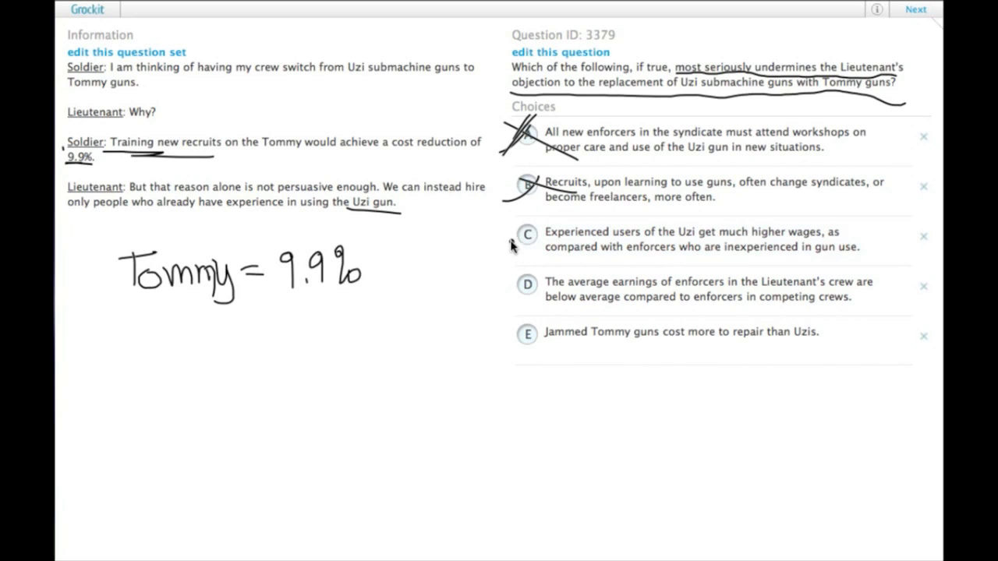
- Select choice C about experienced Uzi users' higher wages as the answer
{"action": "left_click", "coordinate": [527, 237]}
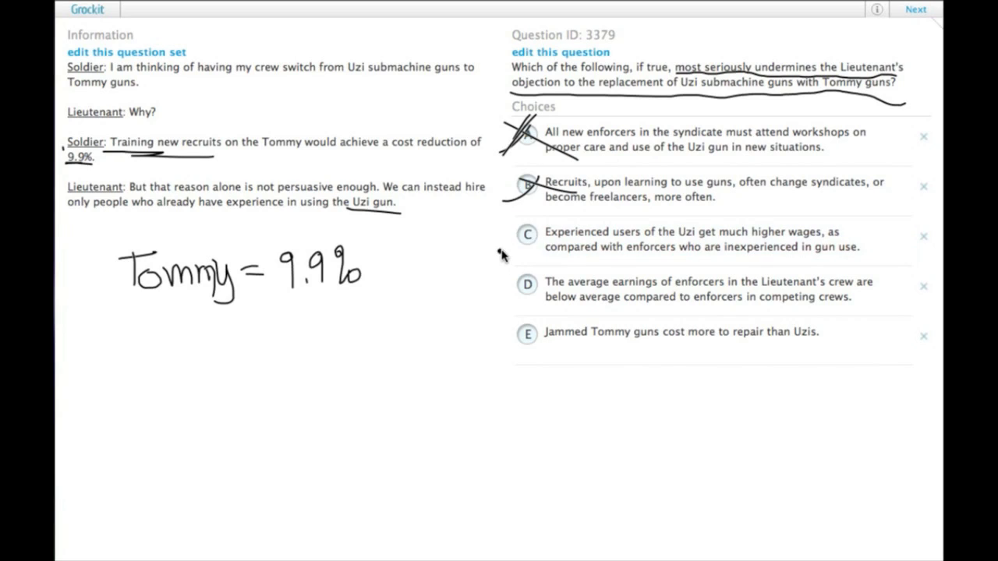
{"action": "left_click", "coordinate": [529, 234]}
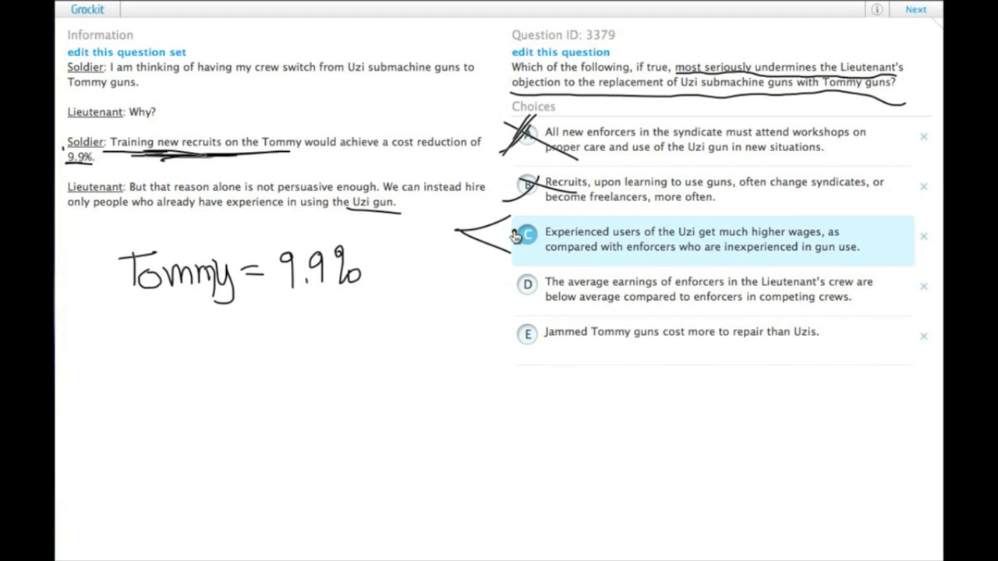
{"action": "mouse_move", "coordinate": [521, 246]}
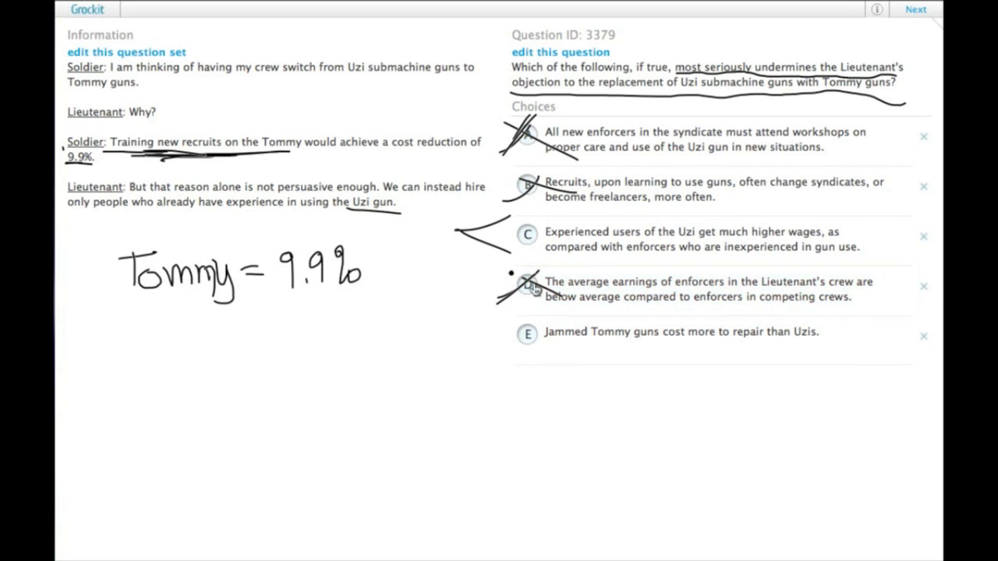
- Cross out choice D and confirm C as the final answer
{"action": "left_click", "coordinate": [527, 331]}
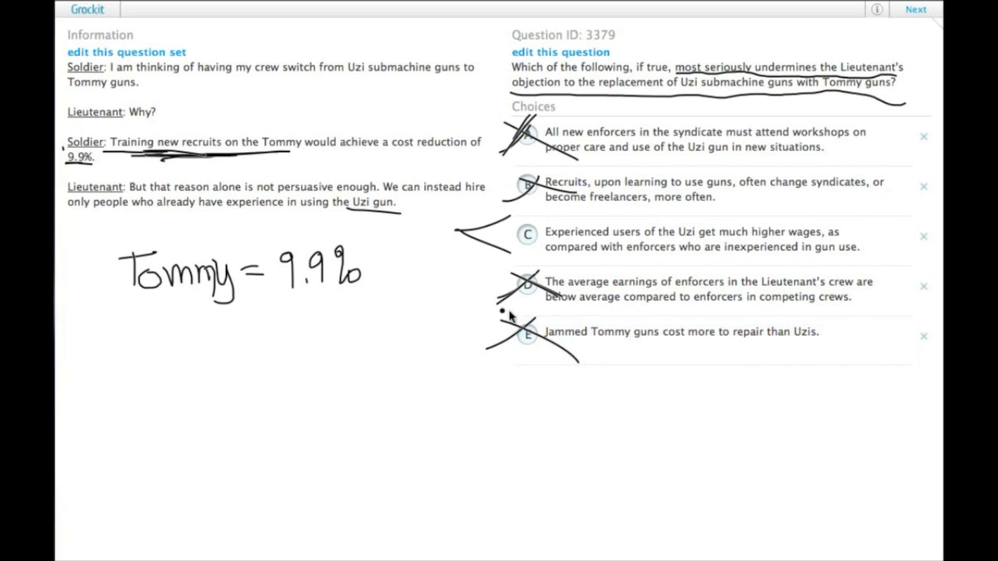
{"action": "left_click", "coordinate": [702, 240]}
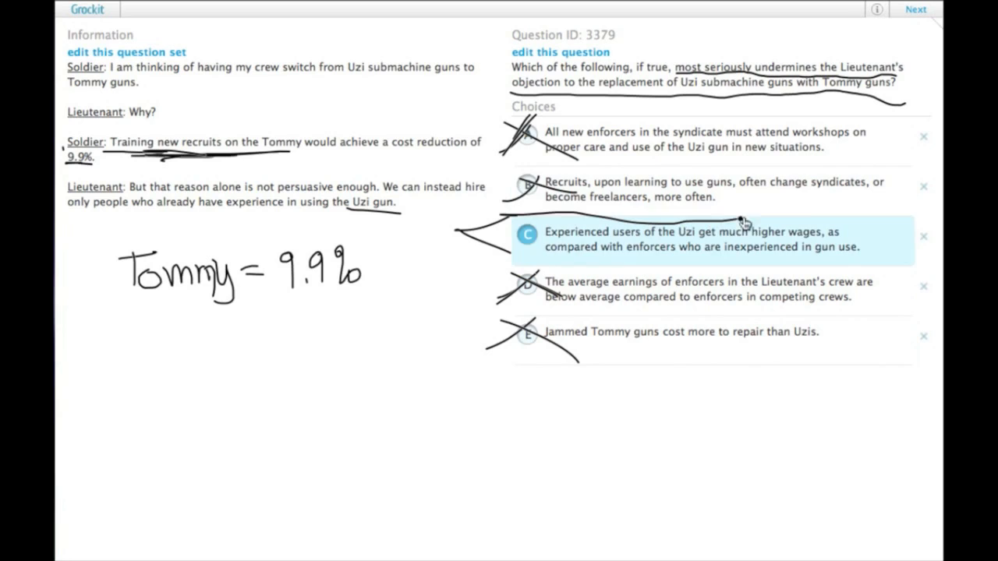